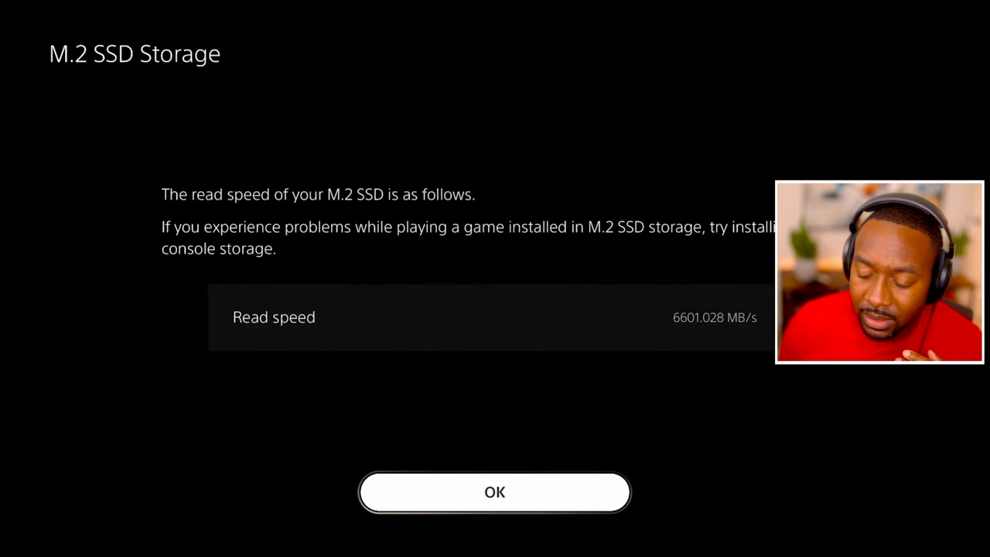
Step: Acknowledge the ~6,601 MB/s read-speed result and the format-complete message for the SSD
left_click(495, 492)
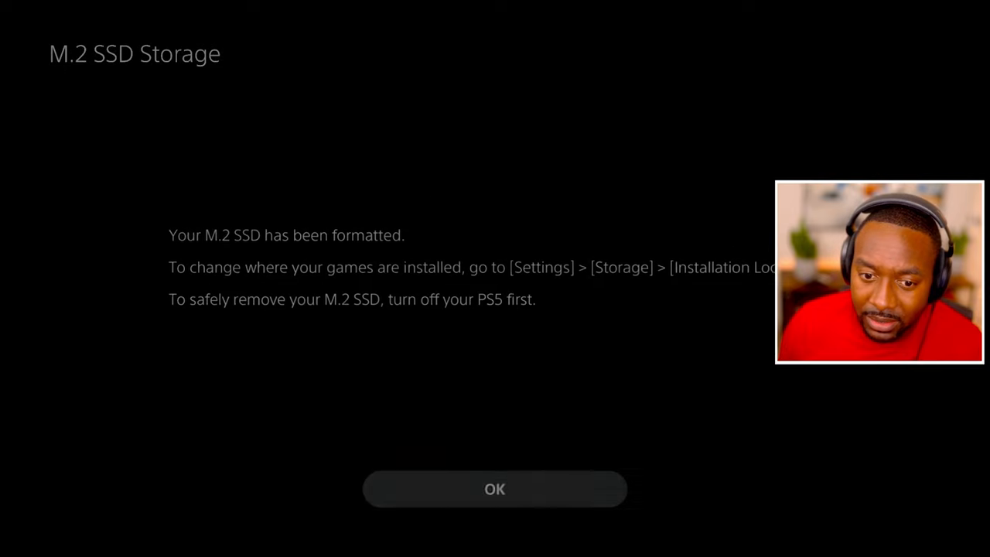
left_click(495, 488)
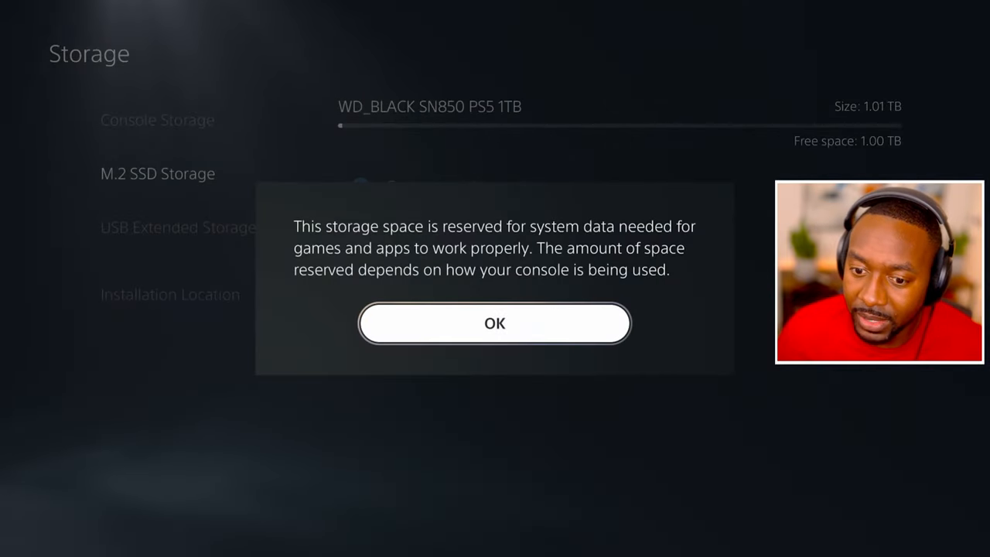
Step: Dismiss the reserved-space note, check USB Extended Storage, then list console storage games and apps
left_click(495, 323)
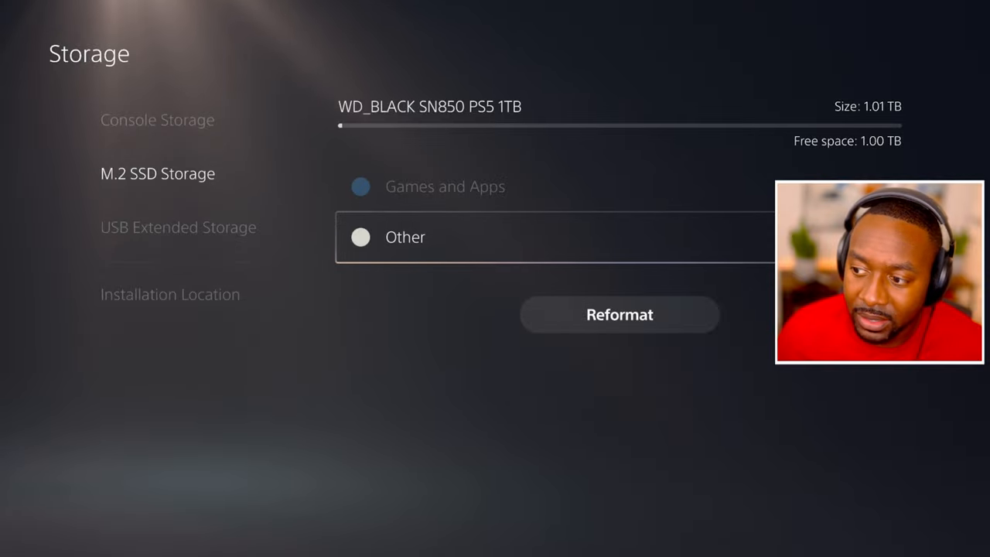
left_click(178, 226)
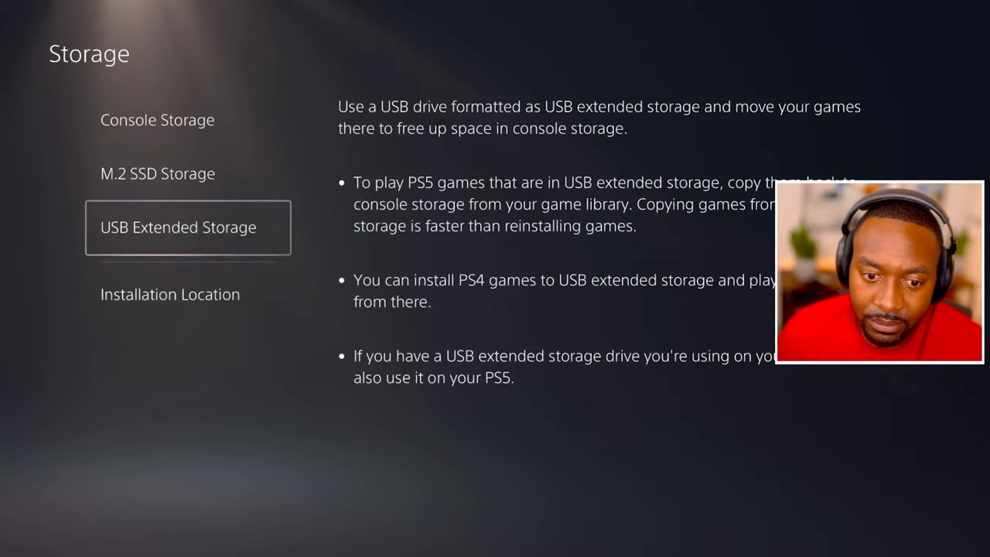
left_click(158, 119)
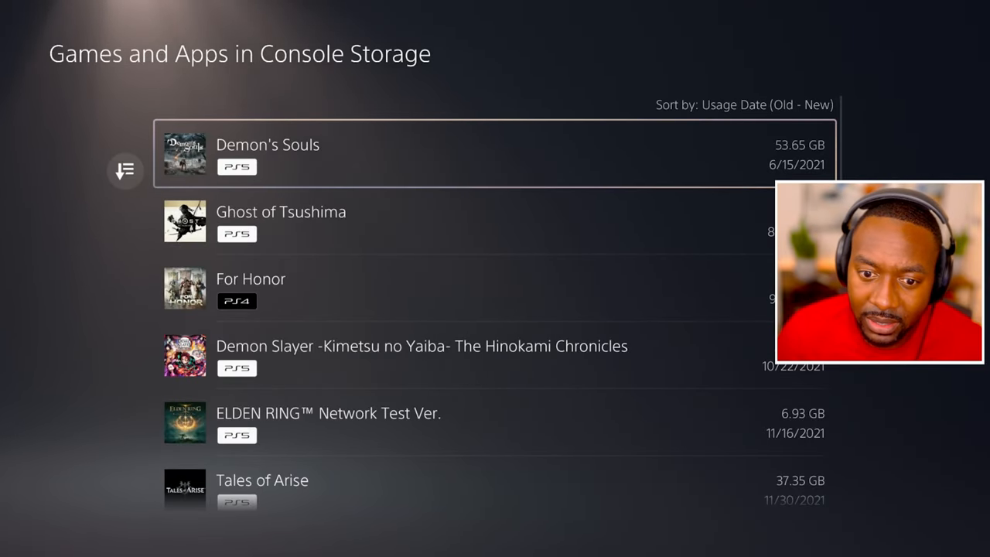
Step: Choose Monster Hunter World: Iceborne (58.58 GB) to move, bringing up the M.2 SSD move confirmation
scroll("down", 3)
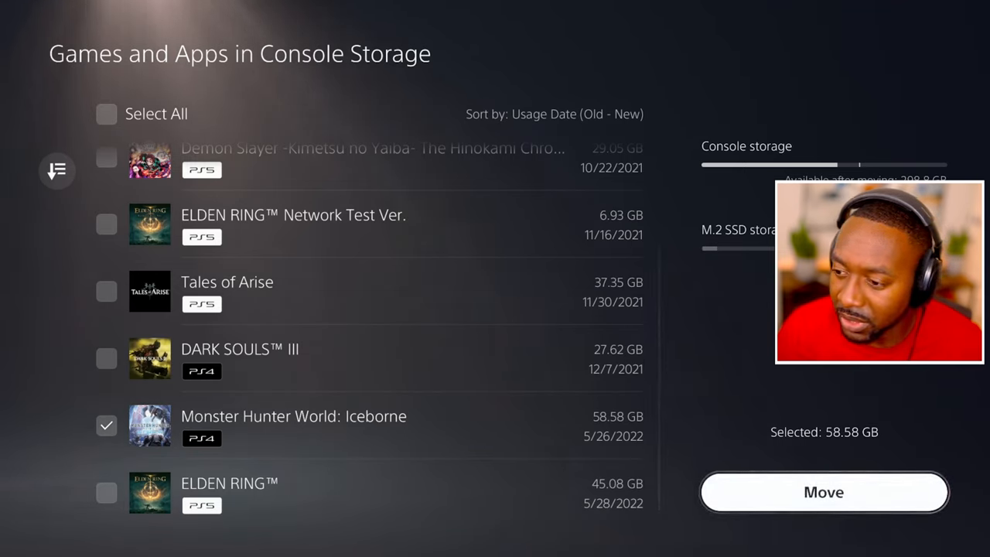
left_click(822, 491)
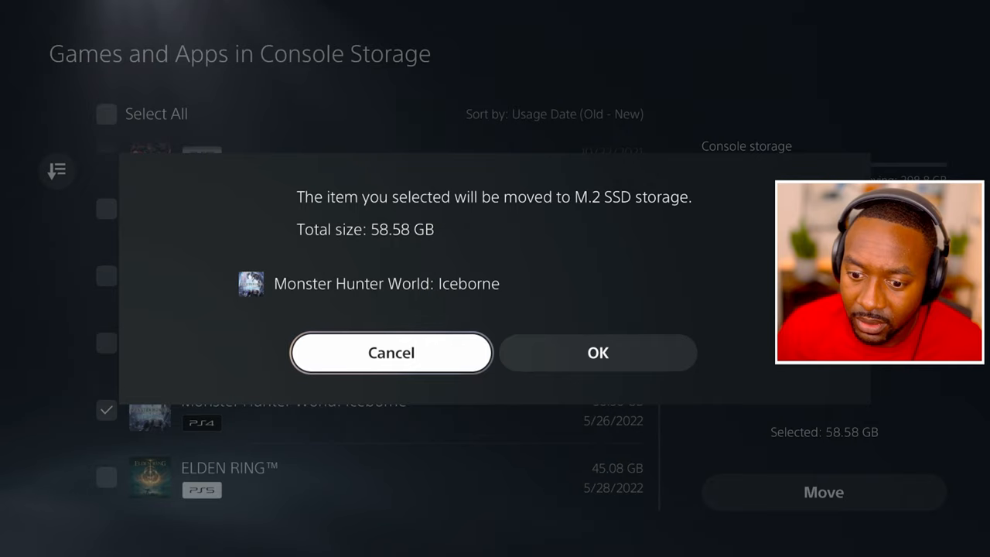